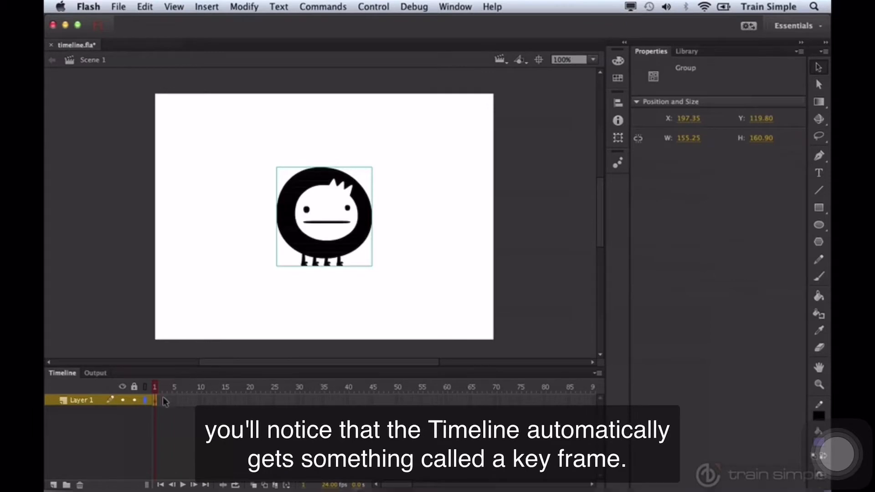
- Select the empty frame 20 cell on Layer 1 in the Timeline
{"action": "left_click", "coordinate": [155, 399]}
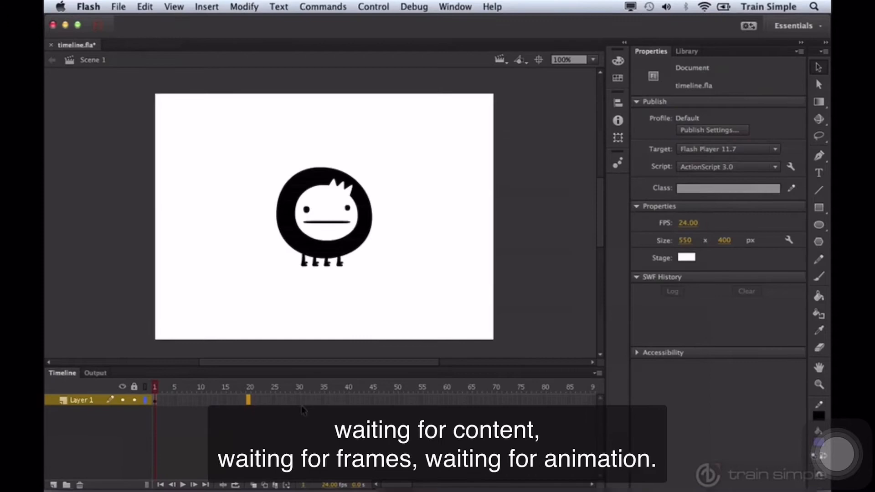
{"action": "mouse_move", "coordinate": [225, 424]}
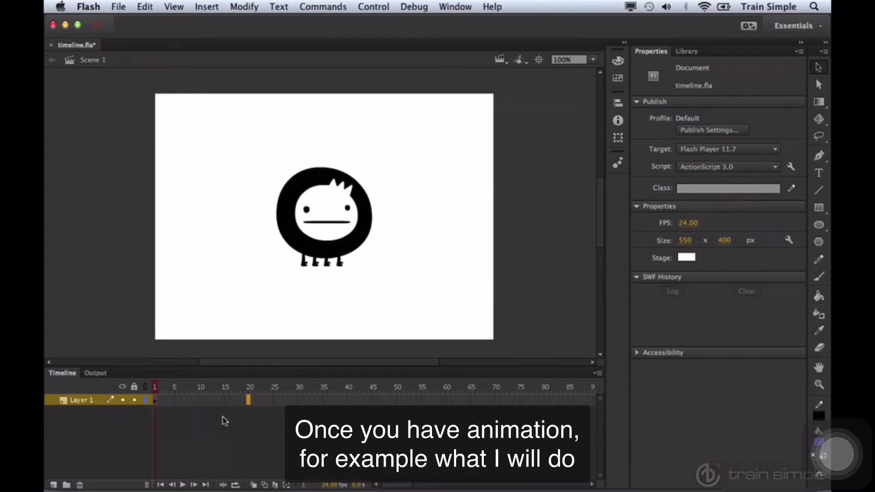
{"action": "mouse_move", "coordinate": [252, 416]}
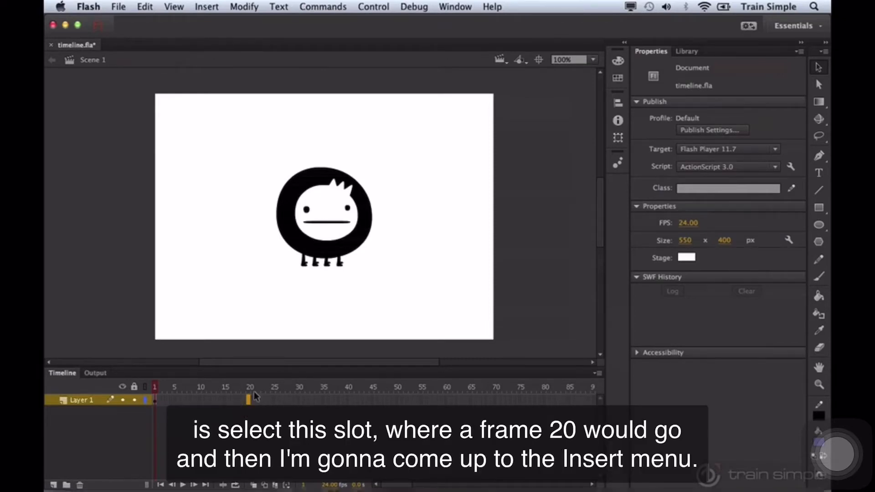
- Insert frames through the Insert menu so Layer 1 extends to frame 20
{"action": "left_click", "coordinate": [207, 7]}
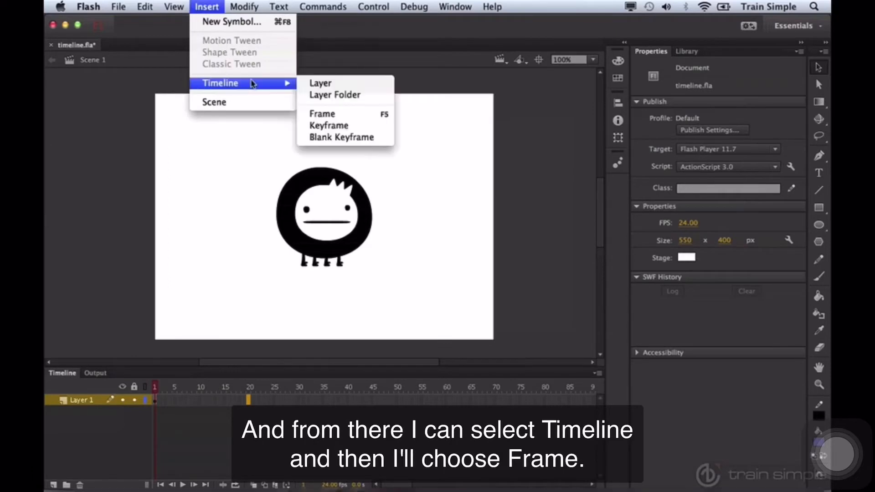
{"action": "left_click", "coordinate": [322, 114]}
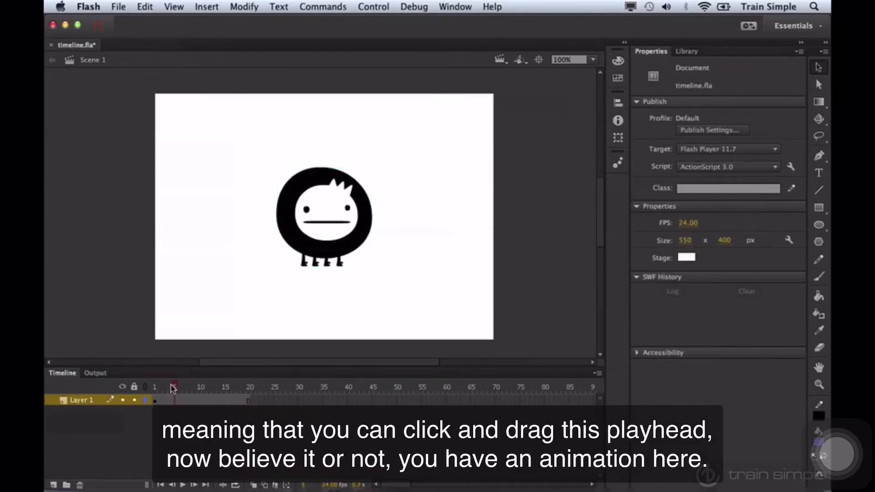
{"action": "left_click_drag", "start_coordinate": [174, 387], "coordinate": [249, 388]}
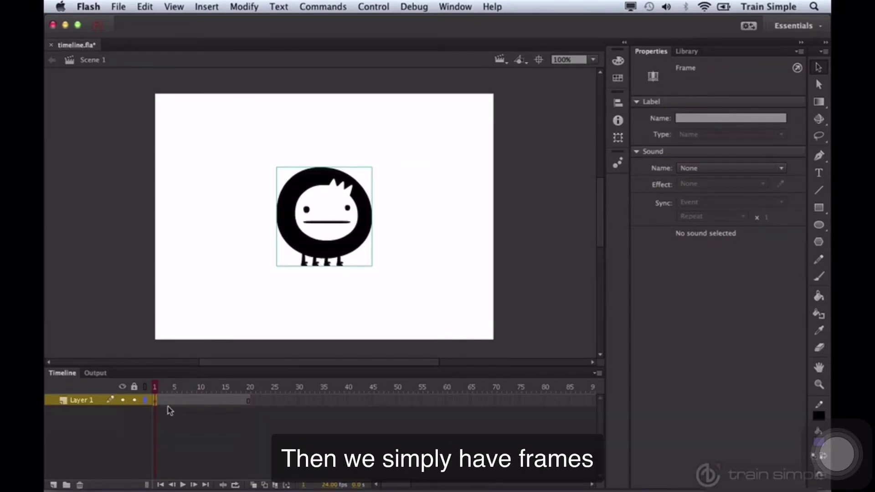
{"action": "left_click", "coordinate": [173, 400]}
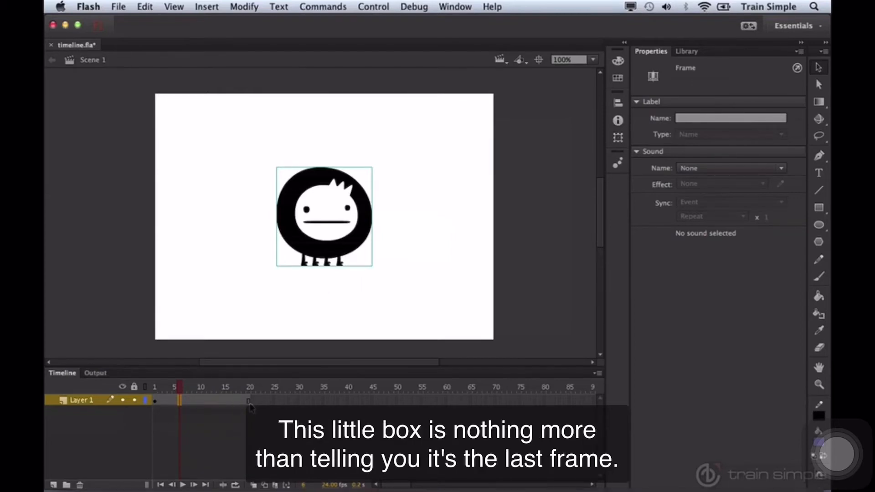
{"action": "left_click", "coordinate": [250, 401]}
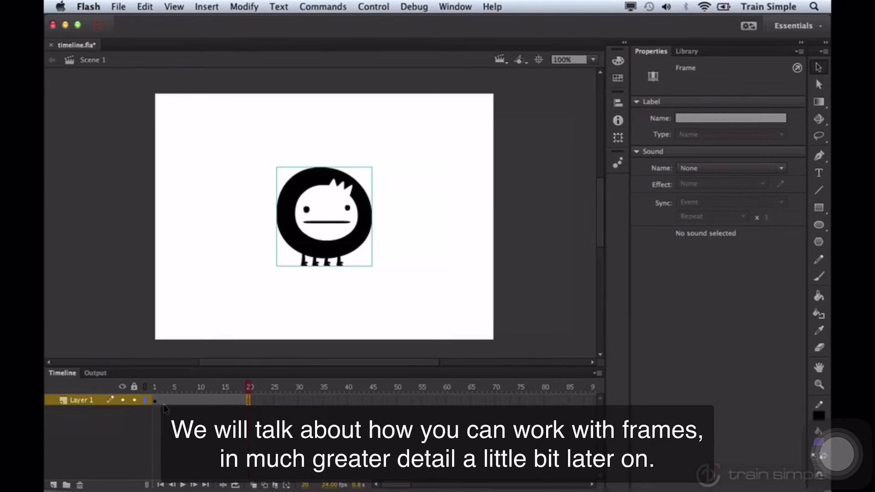
{"action": "mouse_move", "coordinate": [228, 407]}
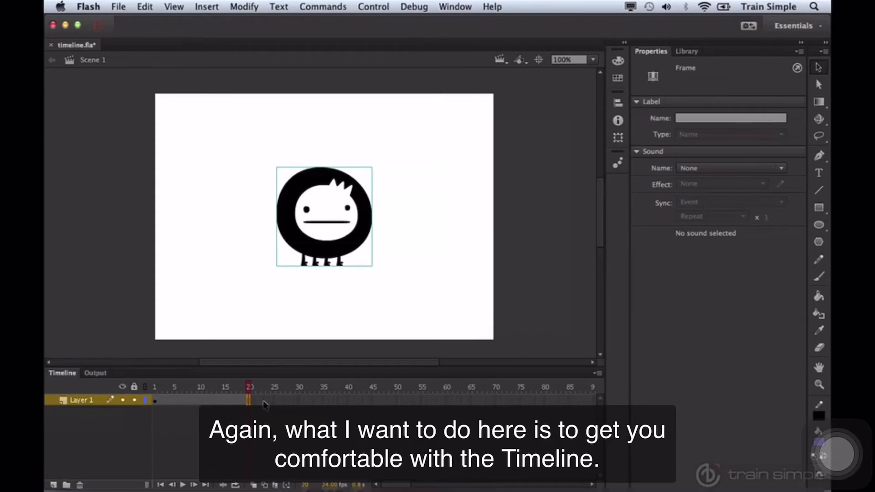
{"action": "left_click", "coordinate": [155, 387]}
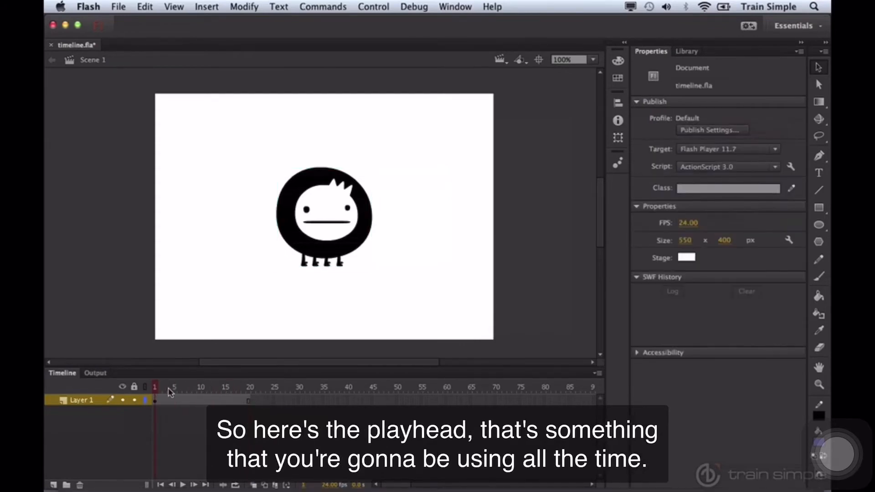
{"action": "left_click_drag", "start_coordinate": [155, 388], "coordinate": [184, 387]}
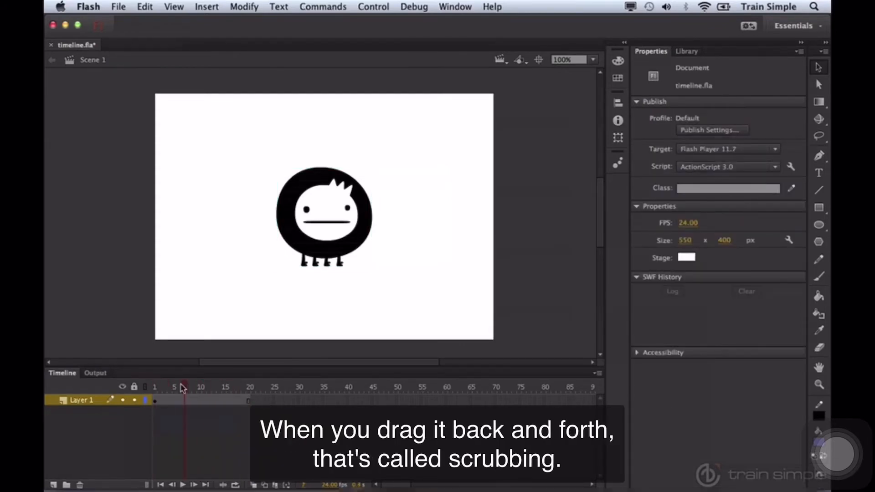
{"action": "left_click_drag", "start_coordinate": [183, 387], "coordinate": [155, 387]}
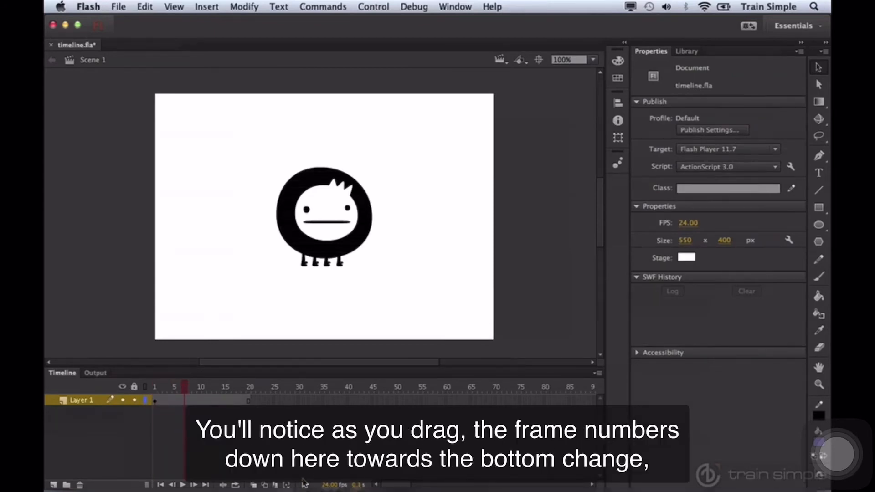
{"action": "left_click_drag", "start_coordinate": [183, 387], "coordinate": [201, 387]}
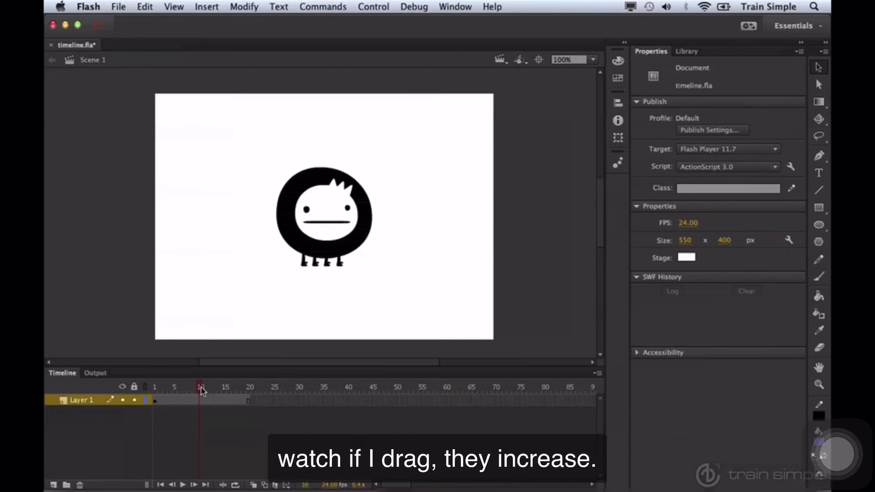
{"action": "left_click_drag", "start_coordinate": [201, 391], "coordinate": [185, 391]}
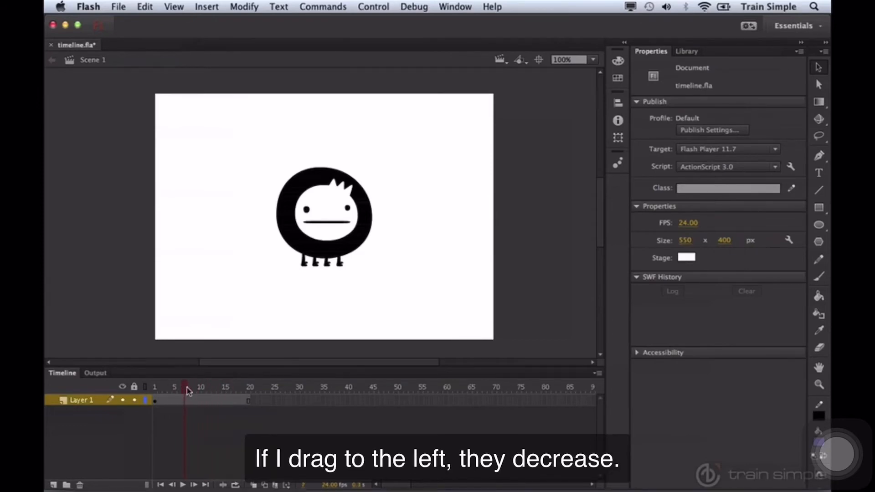
{"action": "left_click_drag", "start_coordinate": [187, 387], "coordinate": [226, 387]}
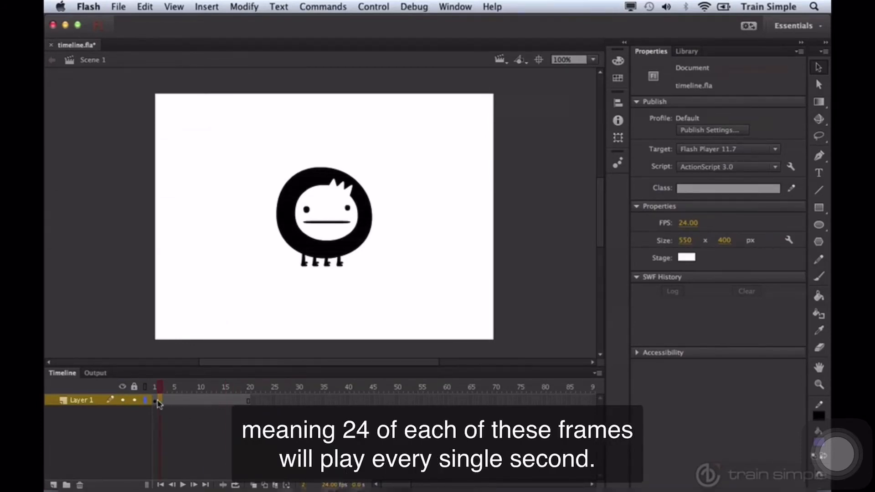
{"action": "left_click", "coordinate": [171, 400]}
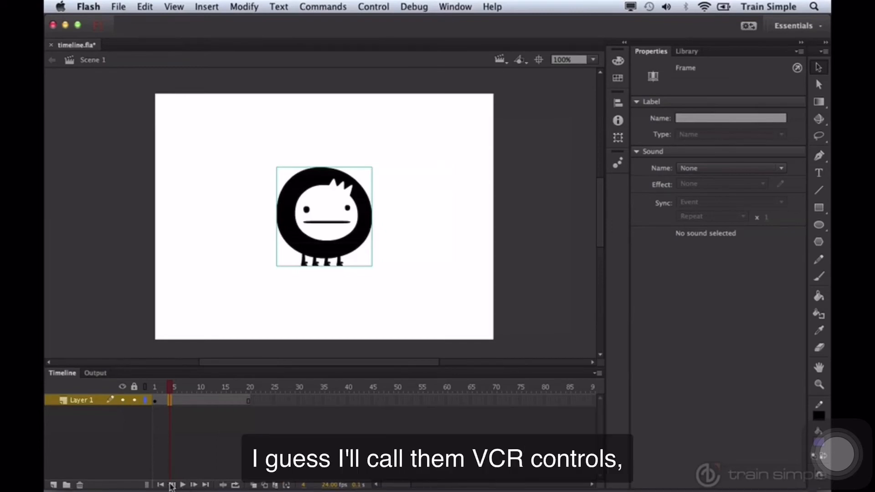
{"action": "mouse_move", "coordinate": [206, 485]}
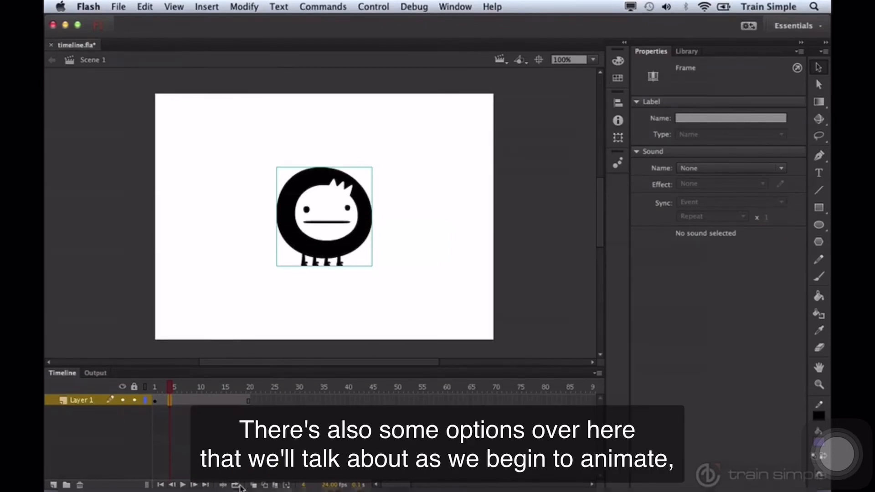
{"action": "mouse_move", "coordinate": [237, 487]}
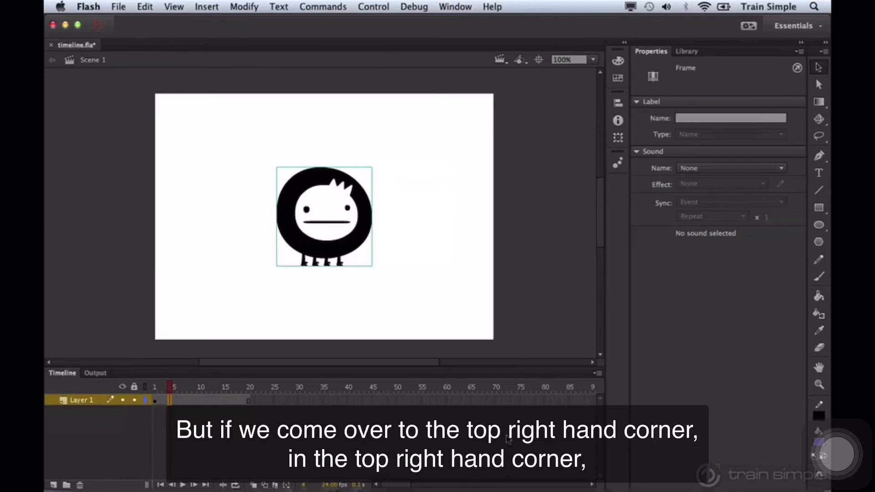
{"action": "left_click", "coordinate": [597, 372]}
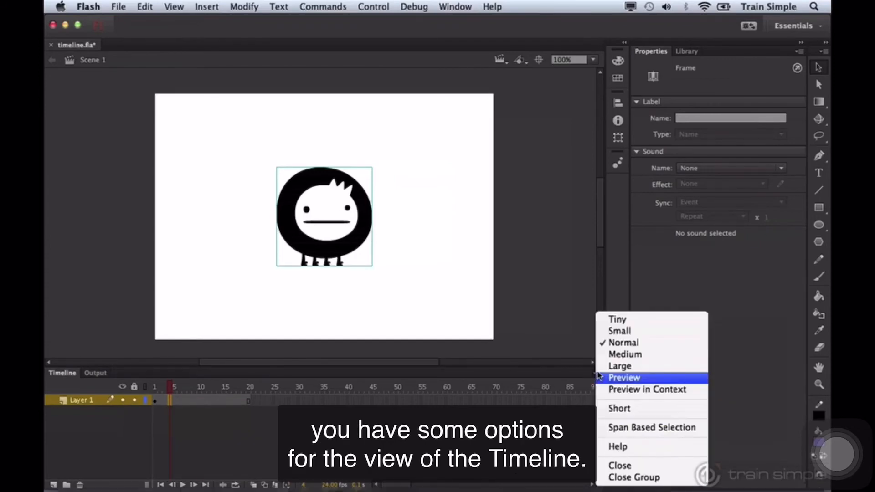
{"action": "mouse_move", "coordinate": [623, 343]}
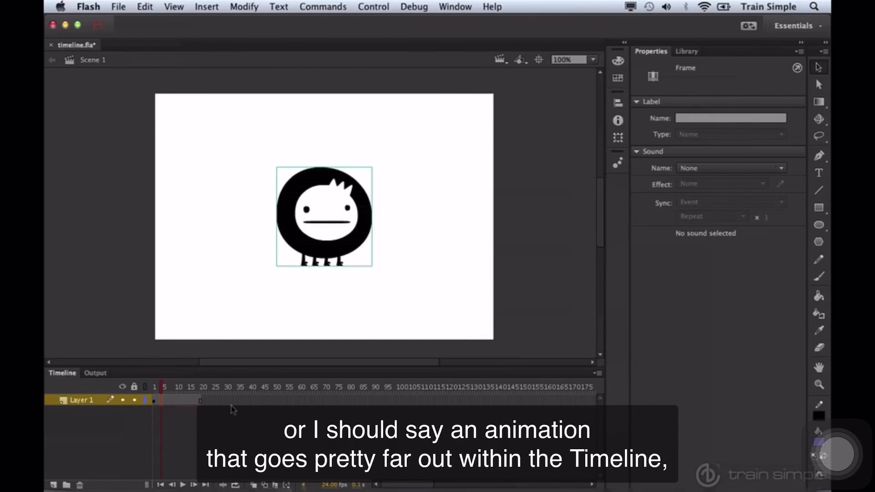
{"action": "mouse_move", "coordinate": [487, 423]}
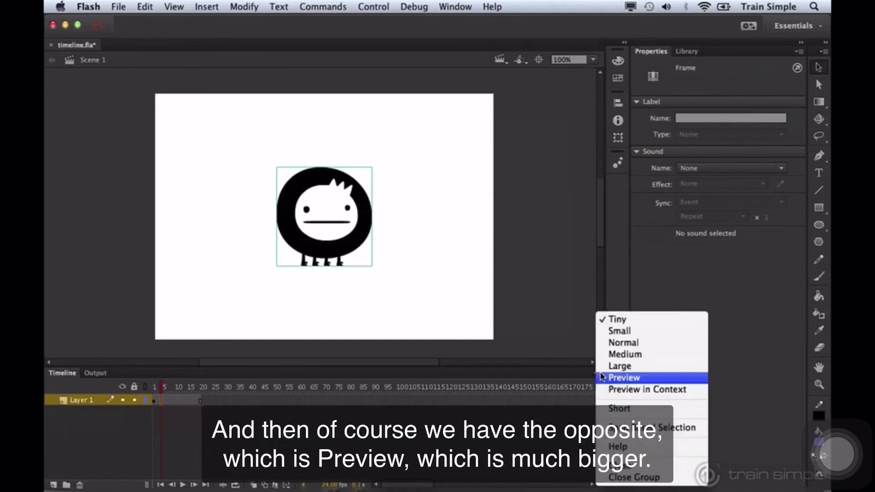
{"action": "left_click", "coordinate": [624, 377]}
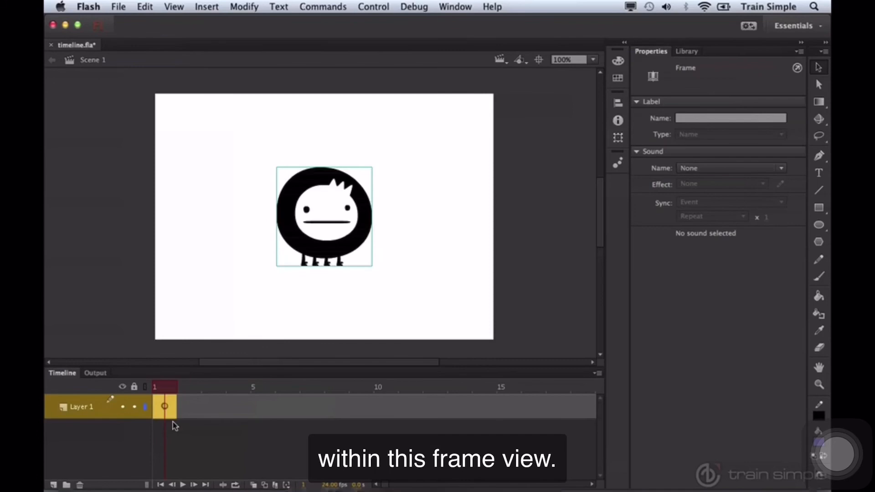
{"action": "mouse_move", "coordinate": [461, 402]}
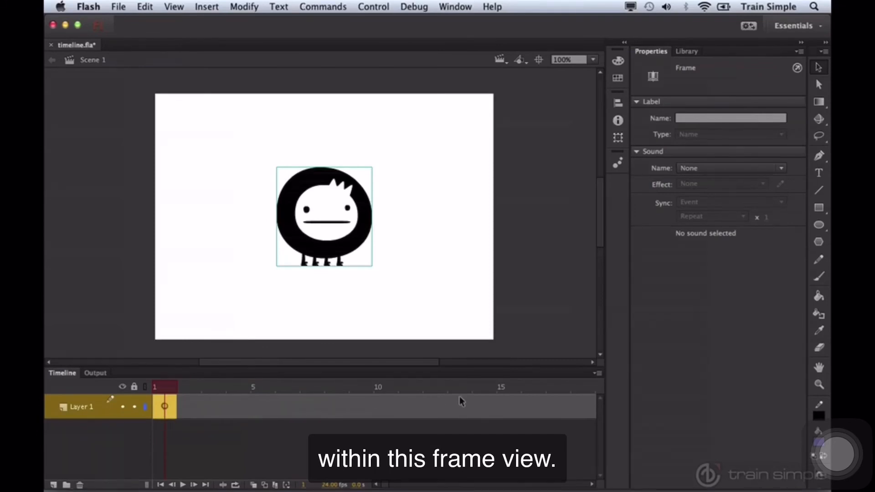
{"action": "left_click", "coordinate": [597, 372]}
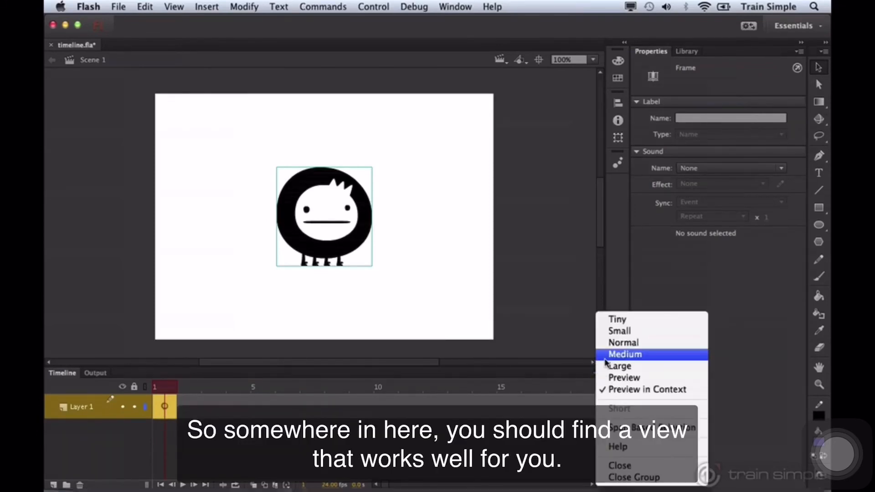
{"action": "mouse_move", "coordinate": [624, 343]}
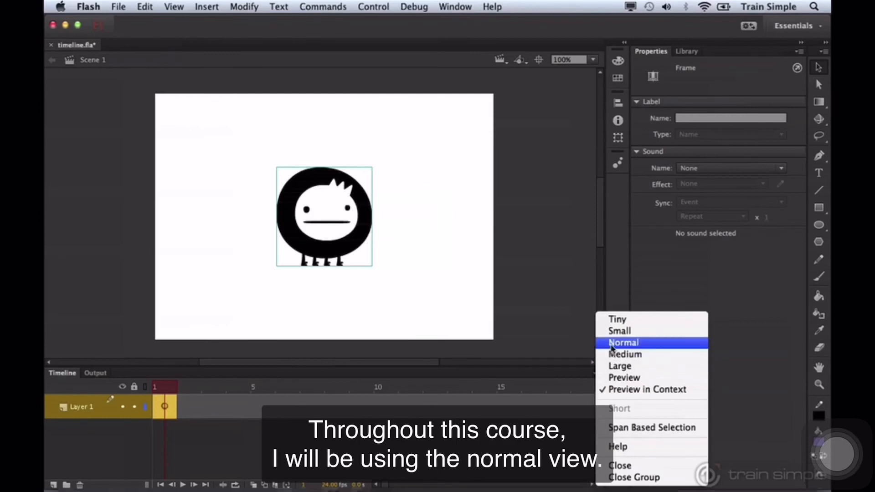
{"action": "left_click", "coordinate": [623, 343]}
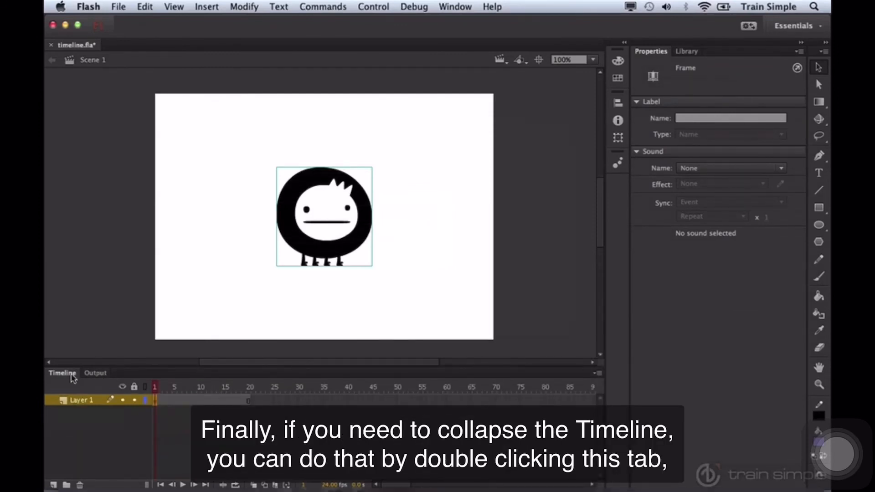
{"action": "double_click", "coordinate": [61, 373]}
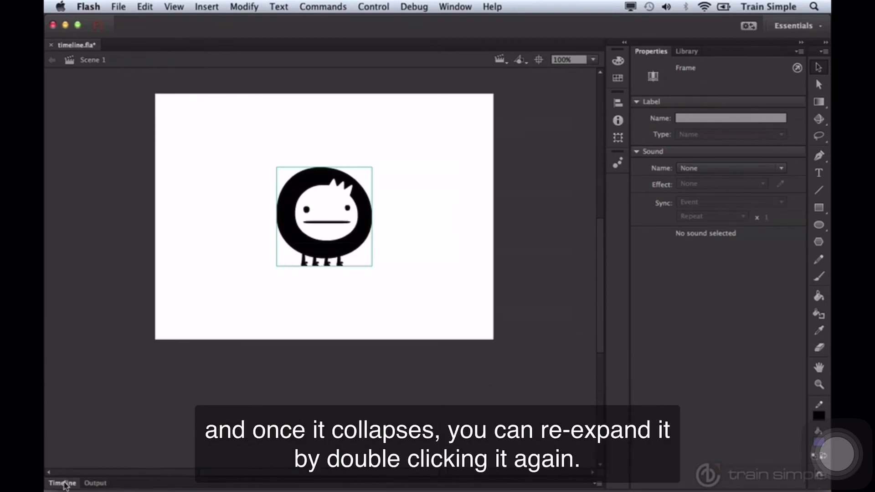
{"action": "double_click", "coordinate": [63, 483]}
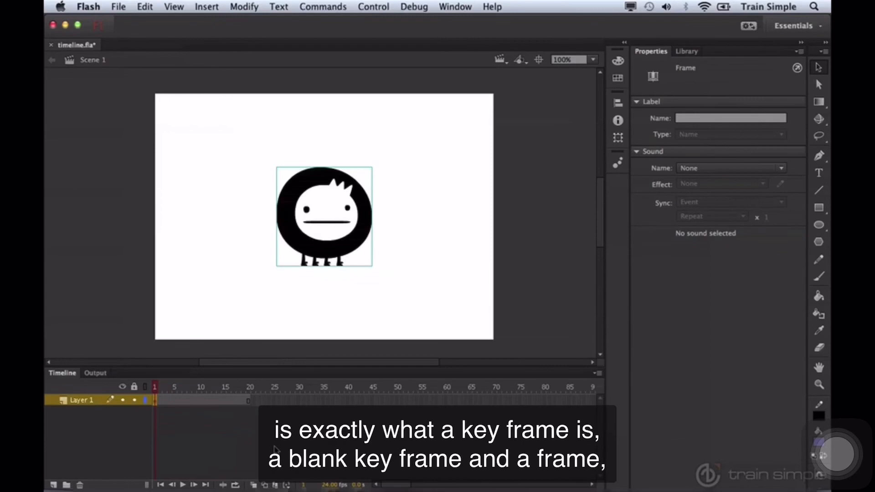
{"action": "mouse_move", "coordinate": [203, 437]}
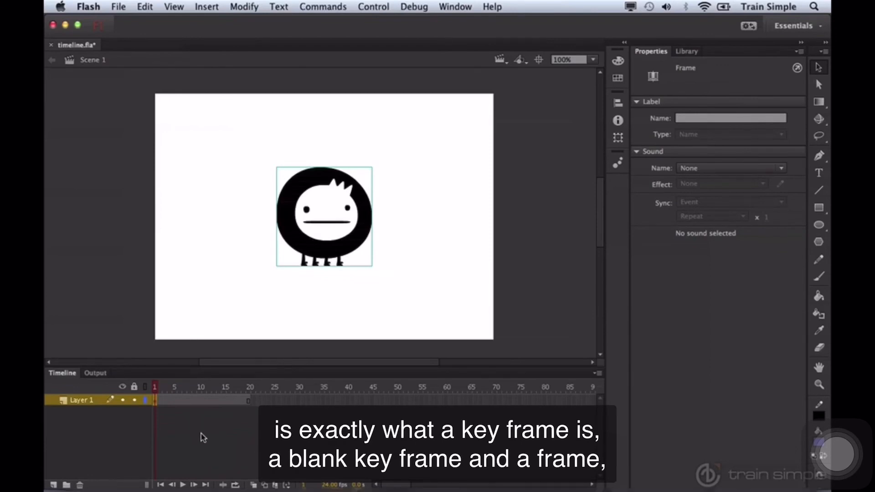